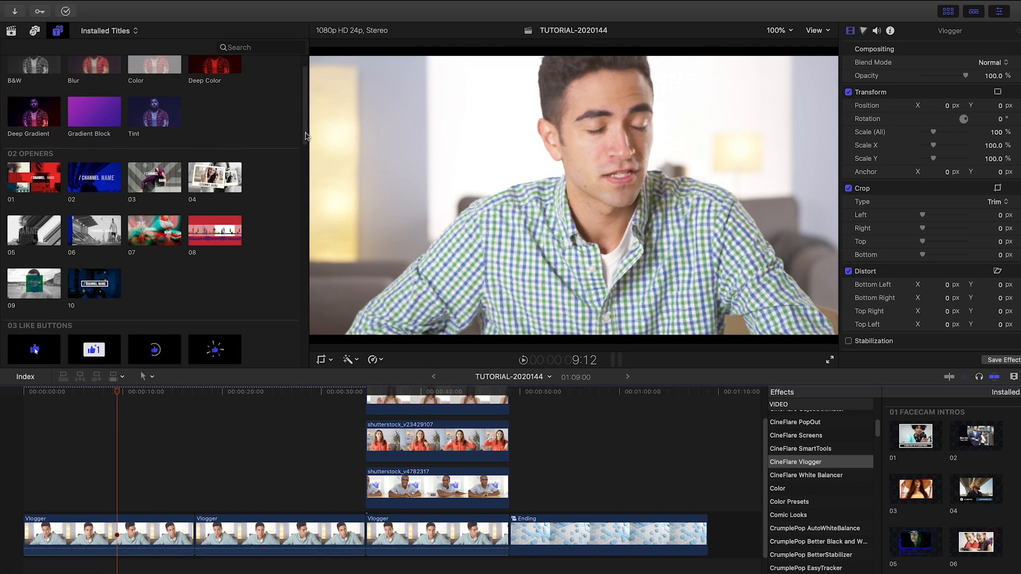
Scroll through the Vlogger opener's Published Parameters in the Title inspector.
{"action": "scroll", "scroll_direction": "down", "scroll_amount": 3}
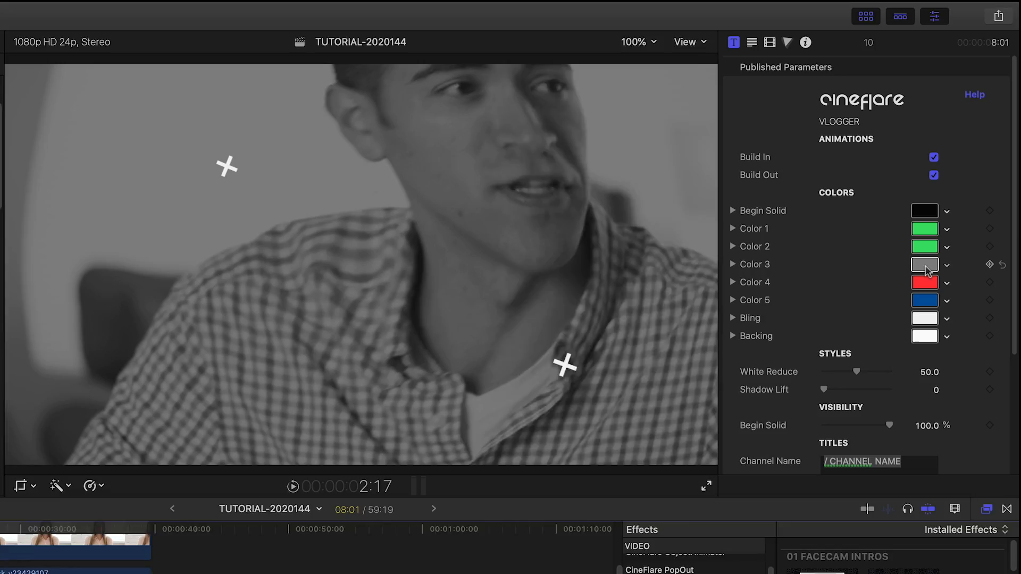
Change one of the VFX TALK opener's colours and pick a different channel-name font.
{"action": "left_click", "coordinate": [924, 264]}
{"action": "type", "text": "VFX TALK"}
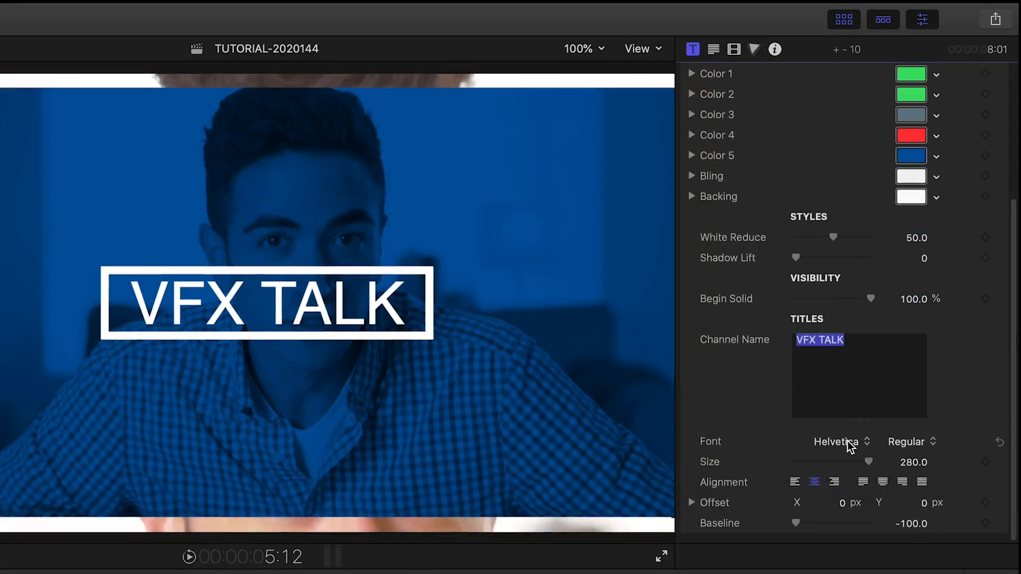
{"action": "left_click", "coordinate": [836, 442]}
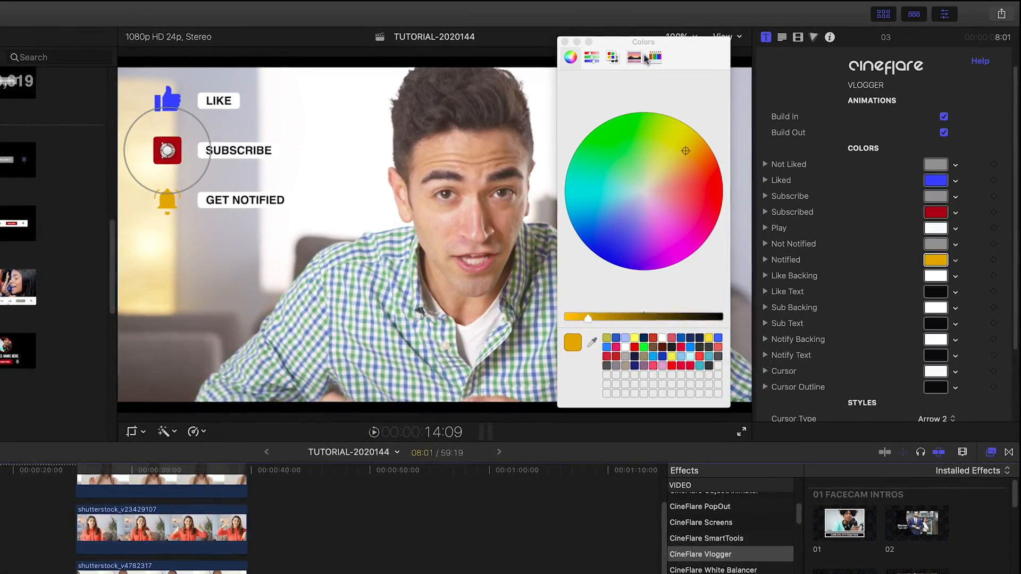
Pick yellow for the Notified bell and change the animated cursor style.
{"action": "left_click", "coordinate": [571, 41]}
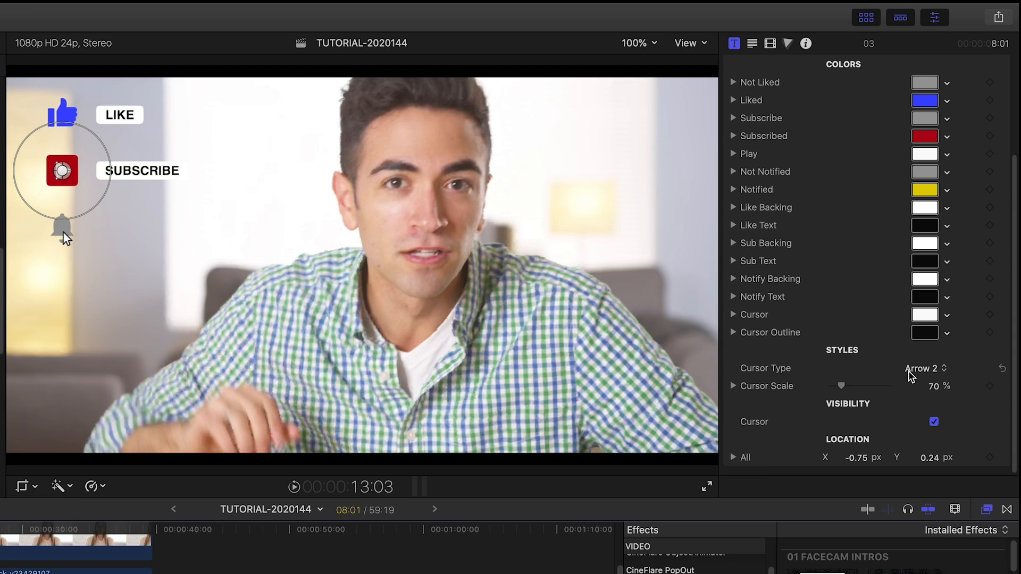
{"action": "left_click", "coordinate": [926, 368]}
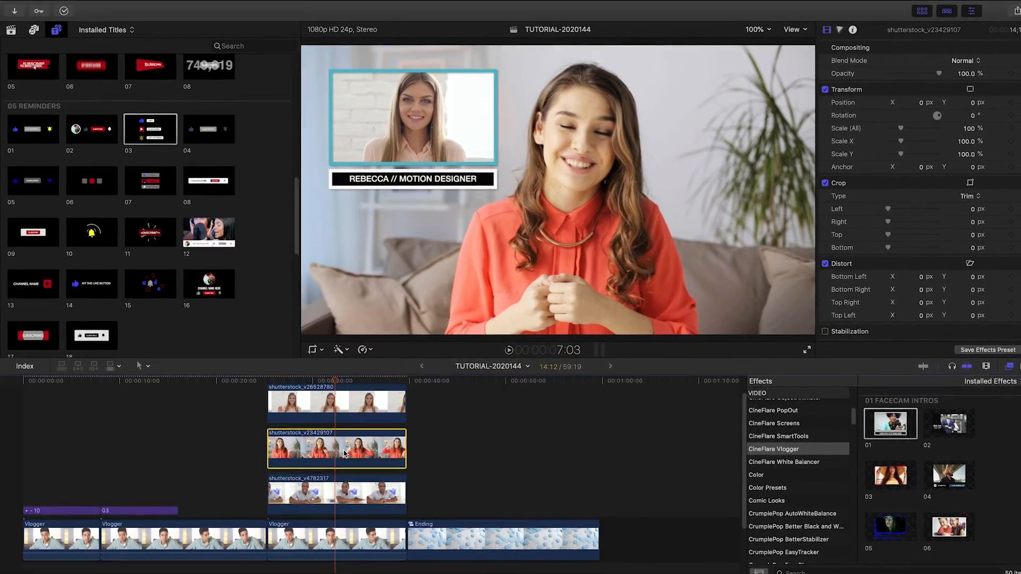
Select the shutterstock_v23429107 clip of the woman on the sofa.
{"action": "left_click", "coordinate": [111, 6]}
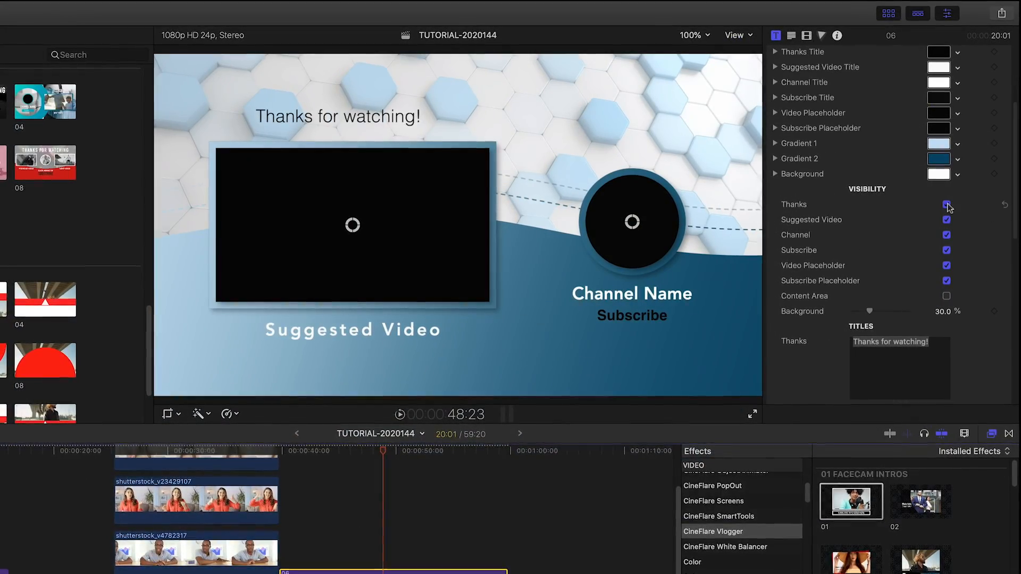
Toggle visibility of the end screen's Thanks message in the inspector.
{"action": "left_click", "coordinate": [947, 205]}
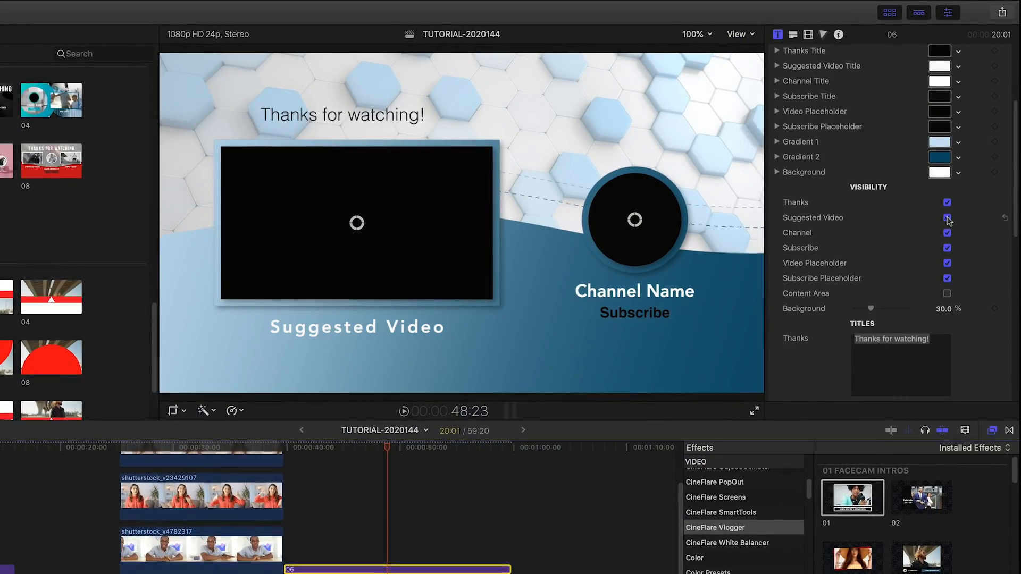